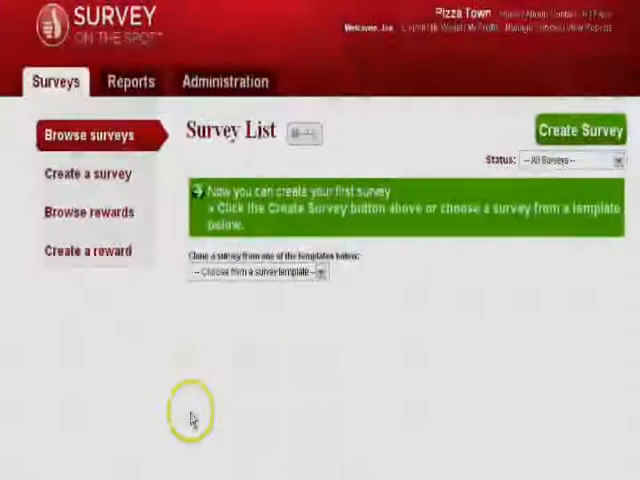
pyautogui.moveTo(335, 322)
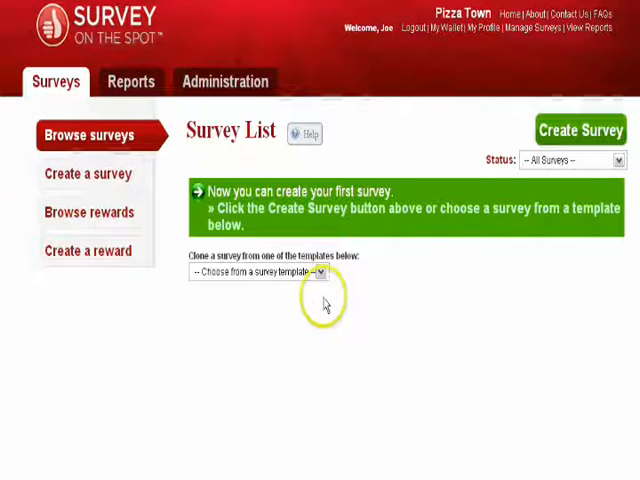
# Start a new survey titled 'Pizza Town Survey' with intro text 'Welcome'.
pyautogui.click(255, 272)
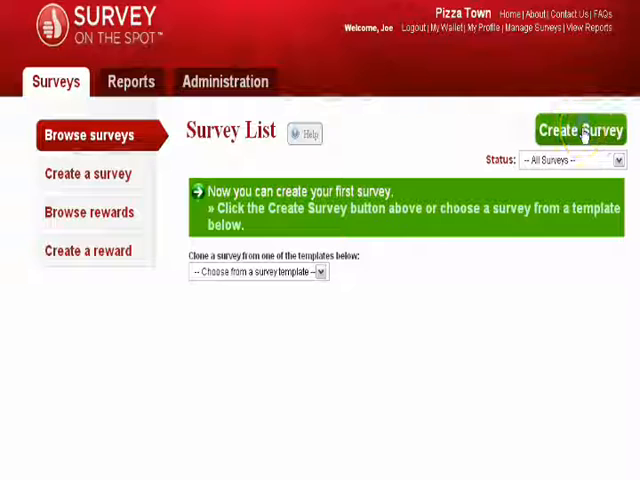
pyautogui.click(582, 130)
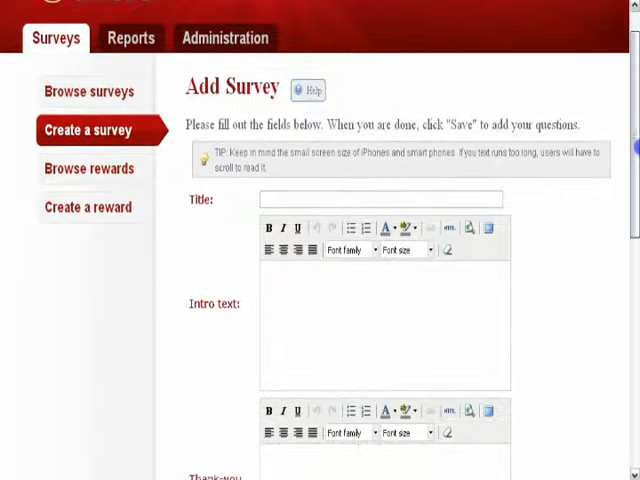
pyautogui.scroll(-3)
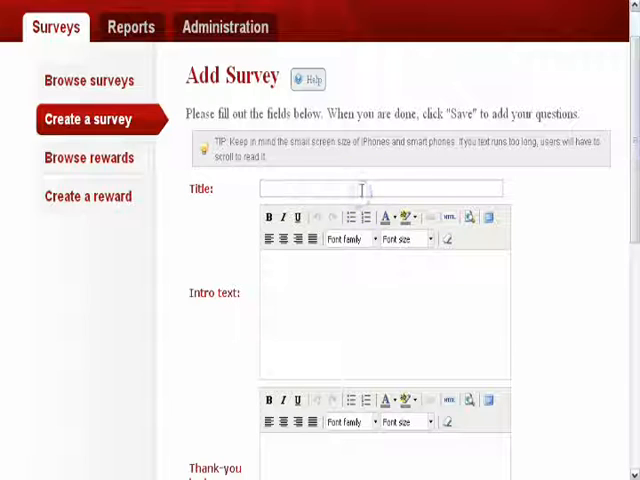
pyautogui.write('Pizza Town Survey')
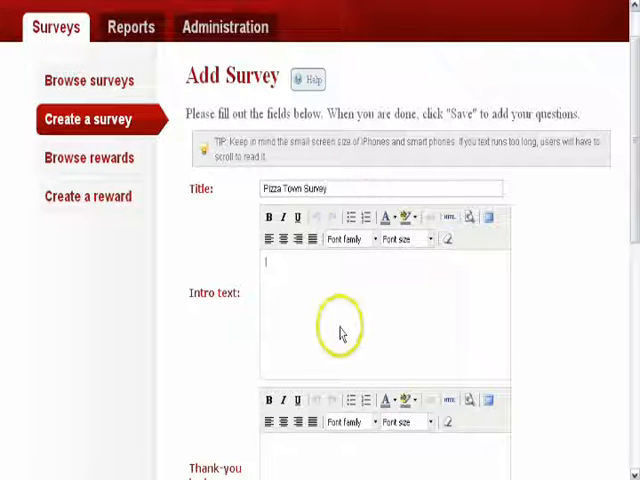
pyautogui.write('Welcome')
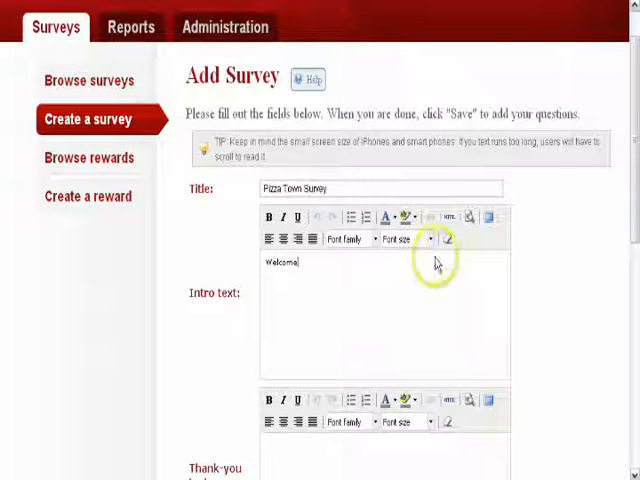
pyautogui.scroll(-3)
pyautogui.write('Thank you')
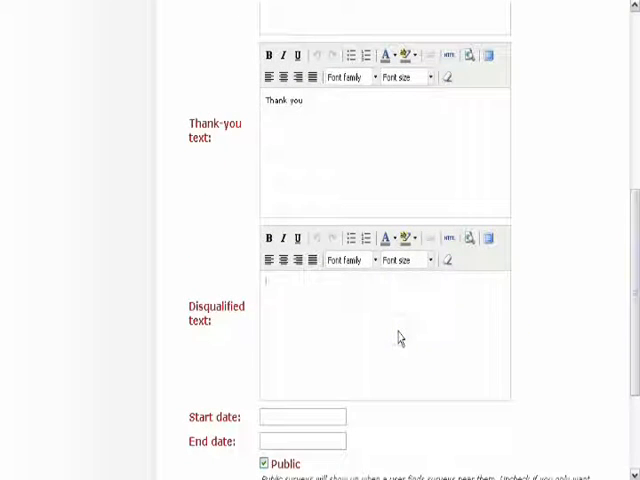
# Enter the disqualified text 'You are not qualified for this survey'.
pyautogui.write('You do')
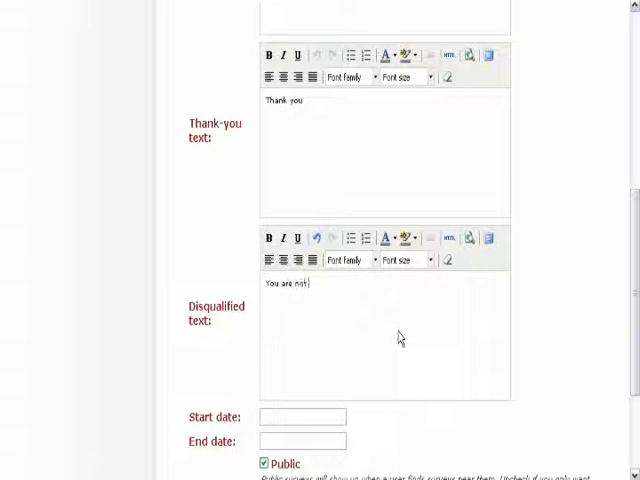
pyautogui.write('qualified for.')
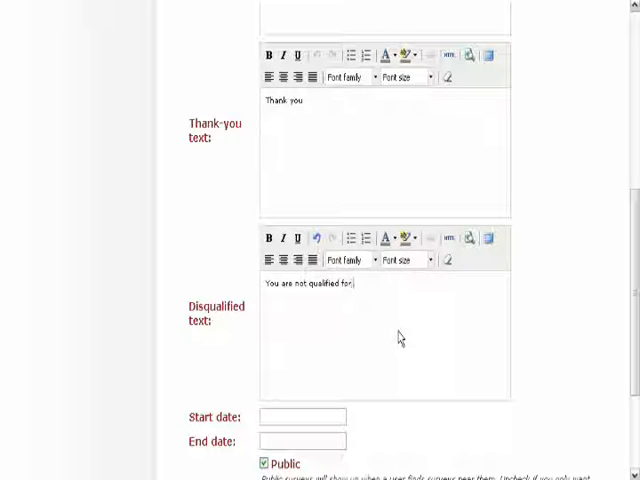
pyautogui.write('this survey')
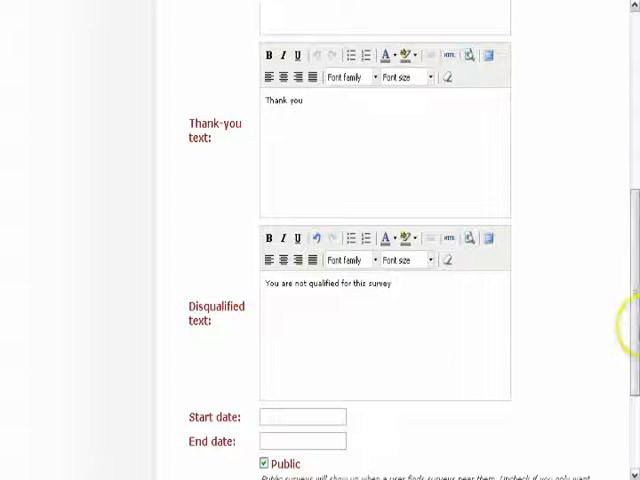
# Set the survey start date to 2010-09-11 using the calendar.
pyautogui.scroll(-3)
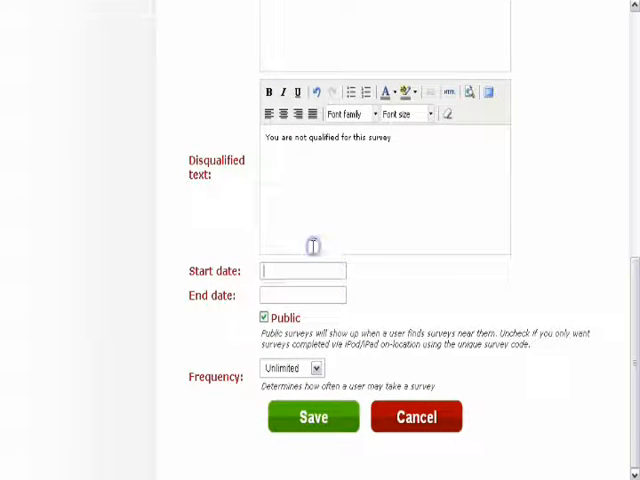
pyautogui.click(302, 271)
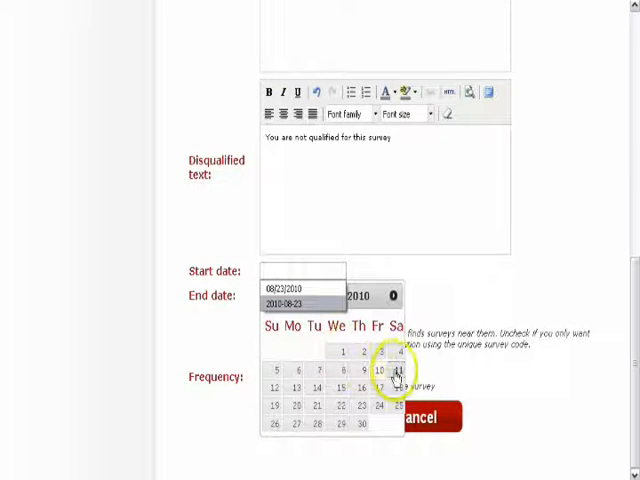
pyautogui.click(391, 370)
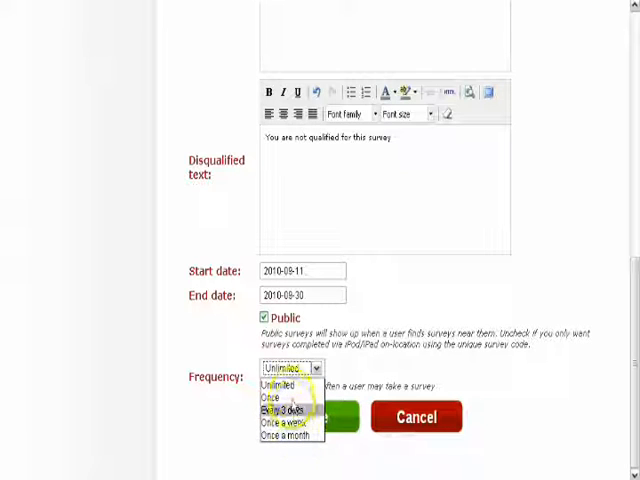
pyautogui.click(288, 377)
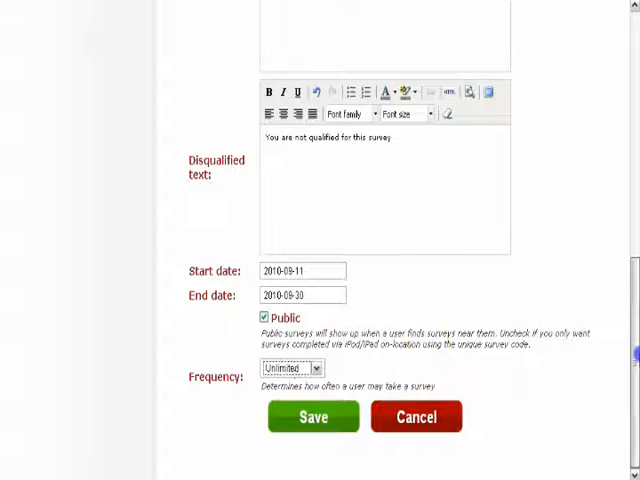
pyautogui.scroll(-3)
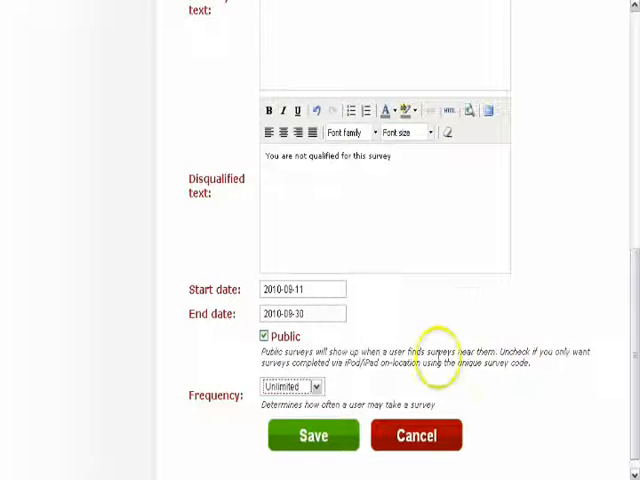